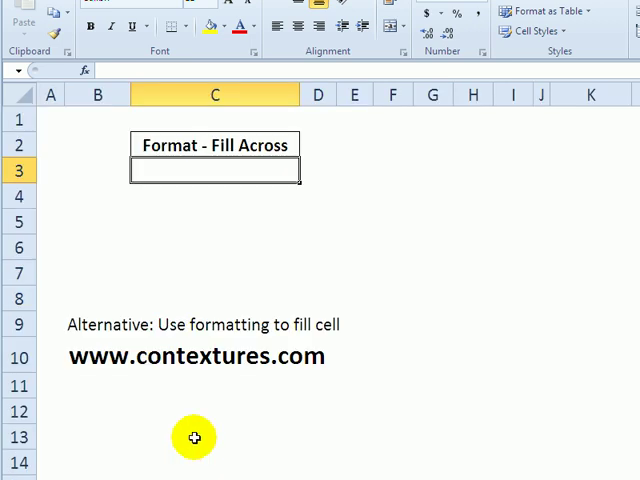
pyautogui.moveTo(148, 170)
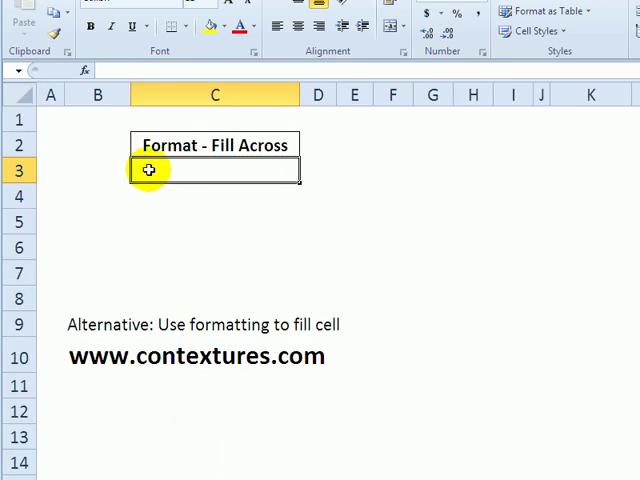
pyautogui.moveTo(196, 168)
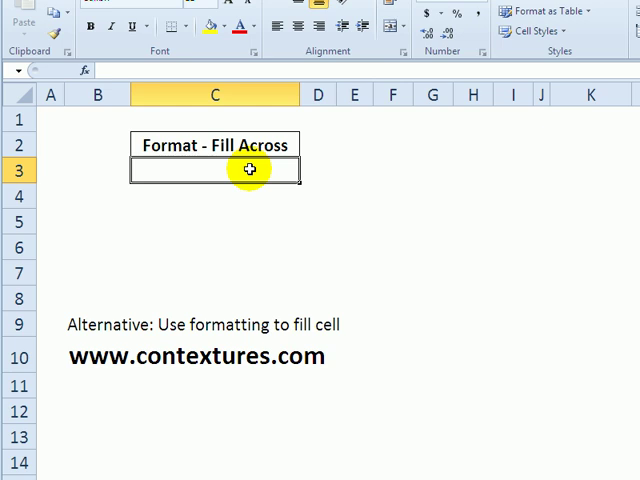
# Step: Enter a single asterisk in cell C3 and reselect the cell
pyautogui.write('*')
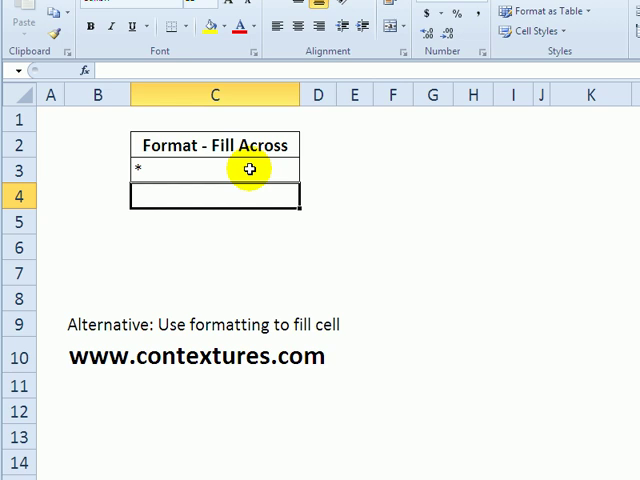
pyautogui.click(212, 168)
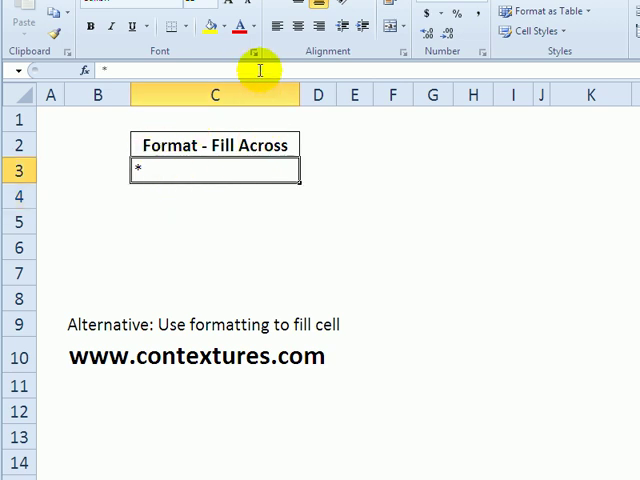
pyautogui.moveTo(316, 158)
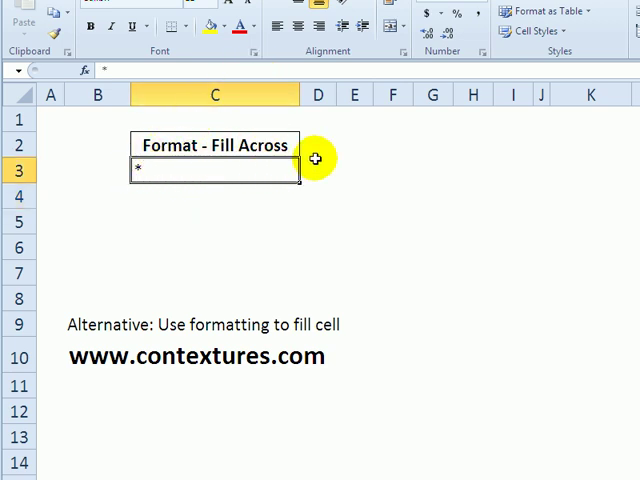
pyautogui.moveTo(406, 52)
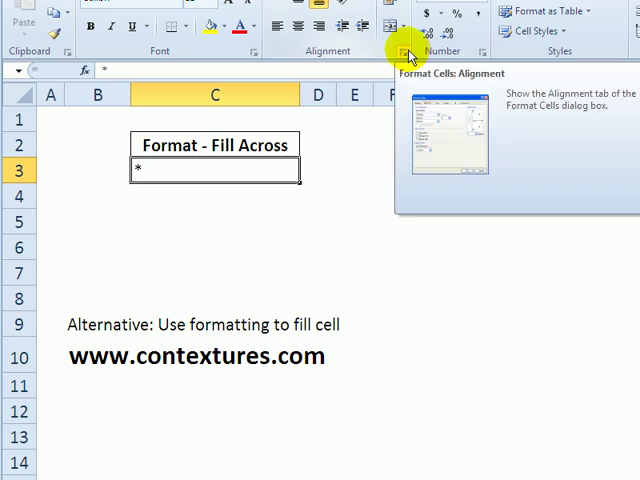
pyautogui.moveTo(404, 52)
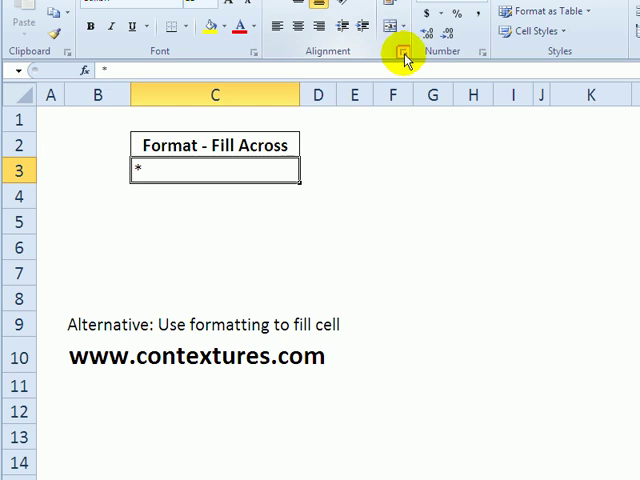
# Step: Set C3's horizontal alignment to Fill so the asterisk repeats across the cell
pyautogui.click(404, 52)
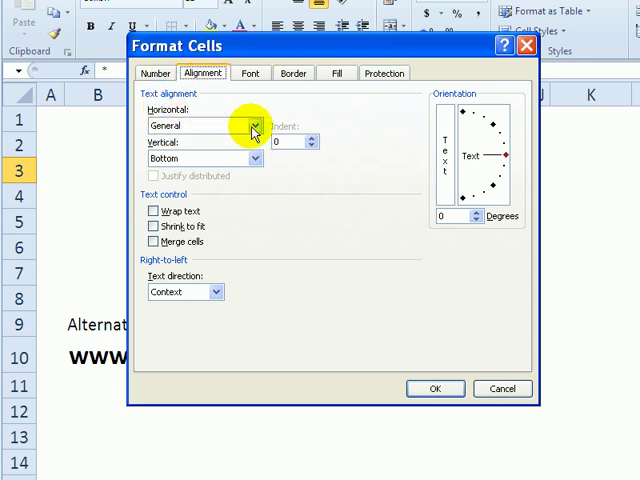
pyautogui.click(256, 126)
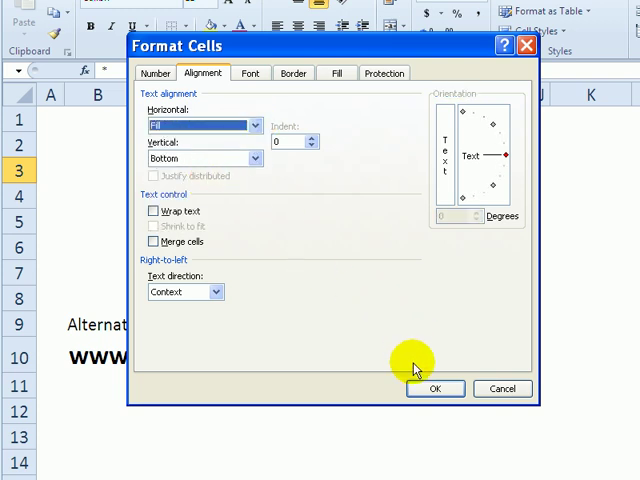
pyautogui.click(434, 388)
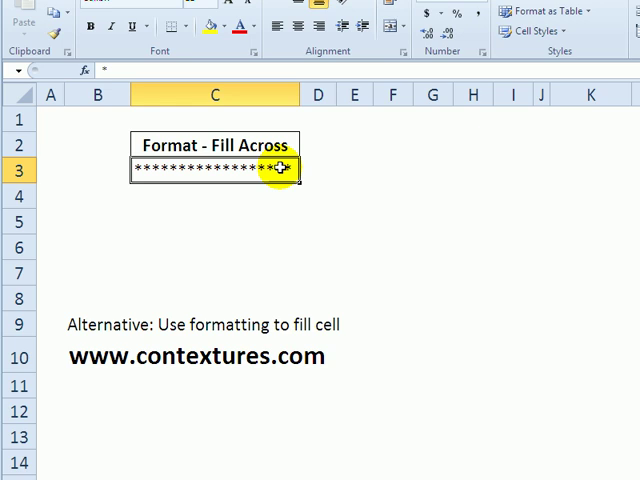
pyautogui.moveTo(296, 92)
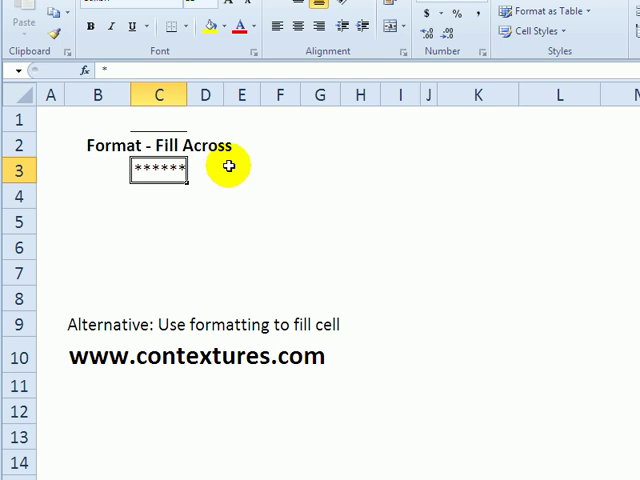
# Step: Drag column C narrower then wider, letting the asterisk fill adapt to each width
pyautogui.moveTo(186, 94); pyautogui.dragTo(436, 94)
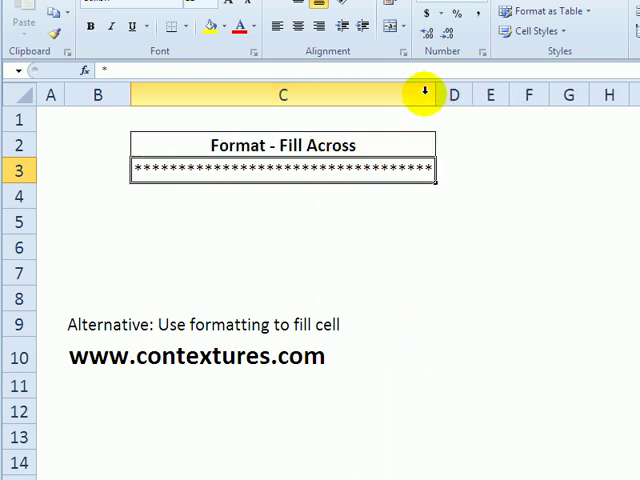
pyautogui.moveTo(424, 94); pyautogui.dragTo(230, 94)
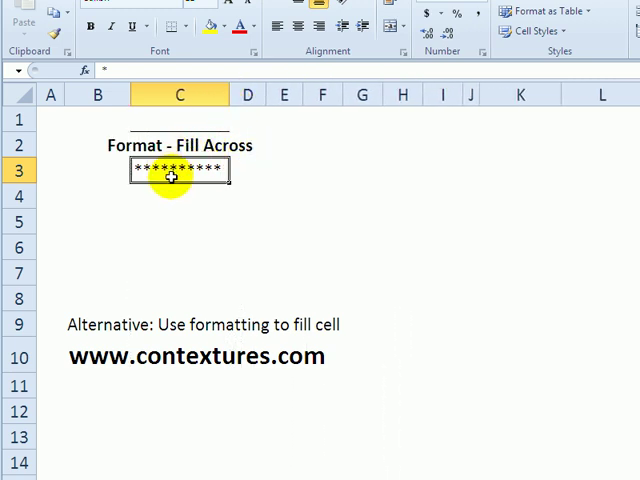
pyautogui.moveTo(182, 170)
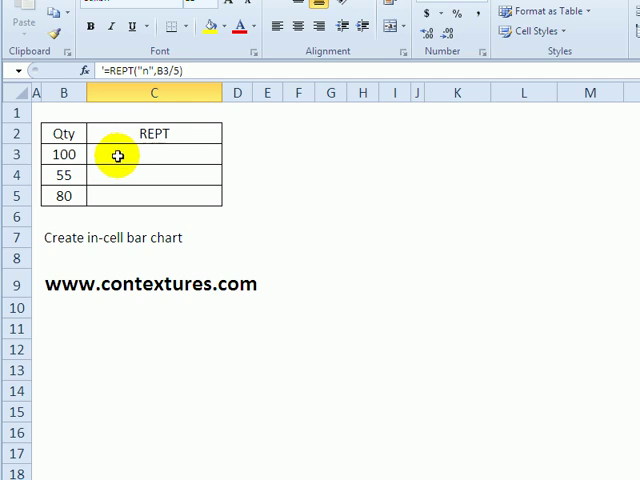
pyautogui.moveTo(136, 144)
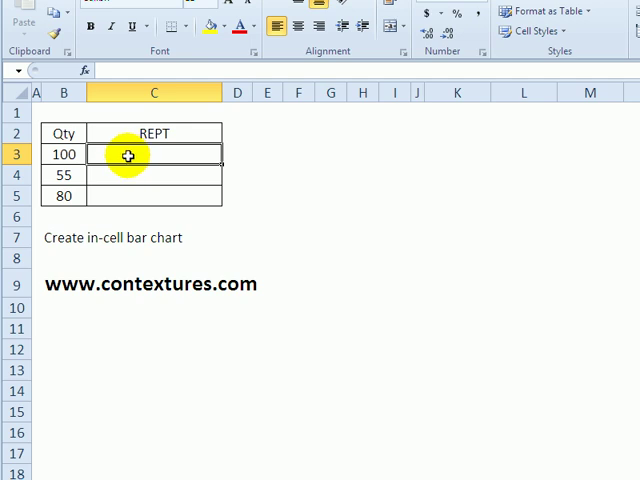
# Step: Enter =REPT("n",B3/5) in C3 to repeat n once per 5 of the Qty 100
pyautogui.write('=REPT(')
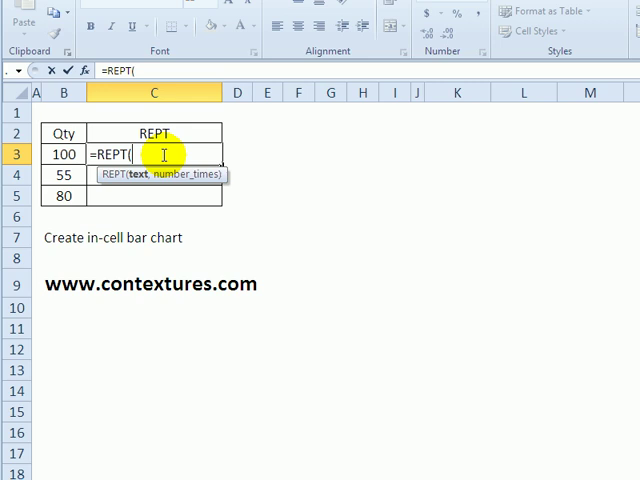
pyautogui.write('"N')
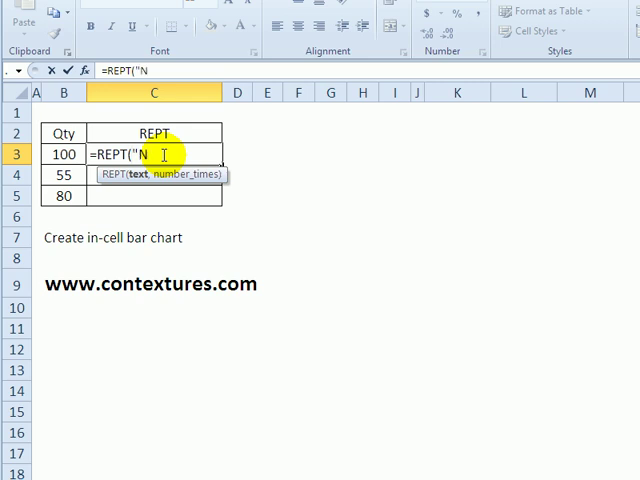
pyautogui.press('Backspace')
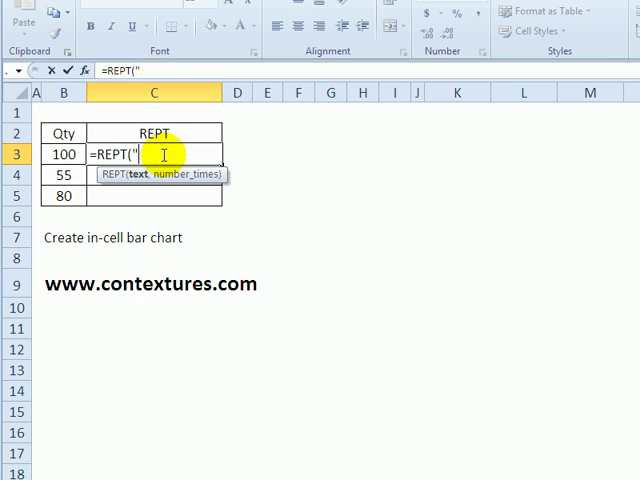
pyautogui.write('n"')
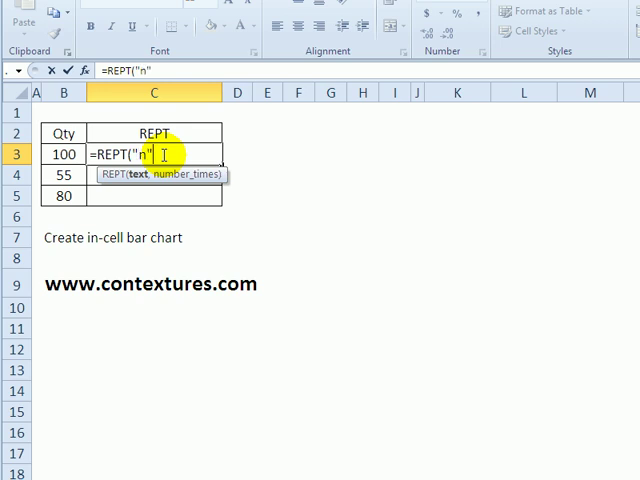
pyautogui.write(',')
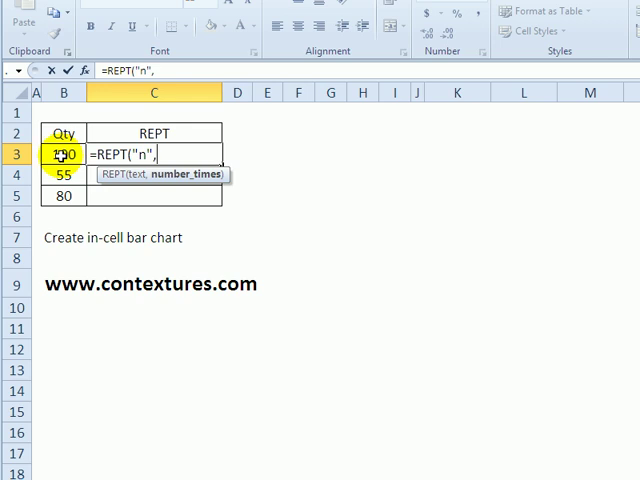
pyautogui.click(62, 156)
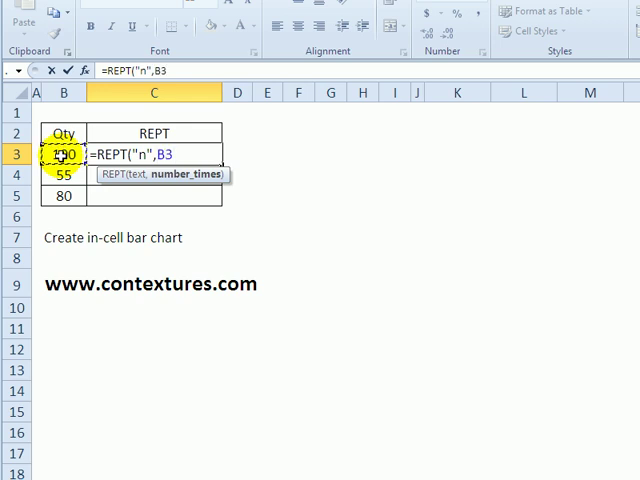
pyautogui.write('/')
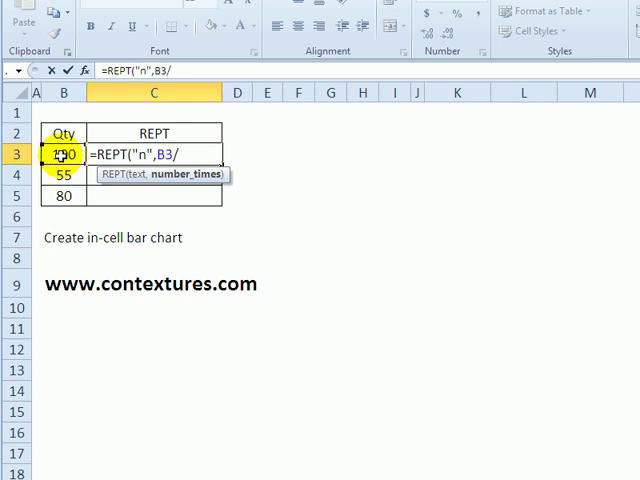
pyautogui.write('5')
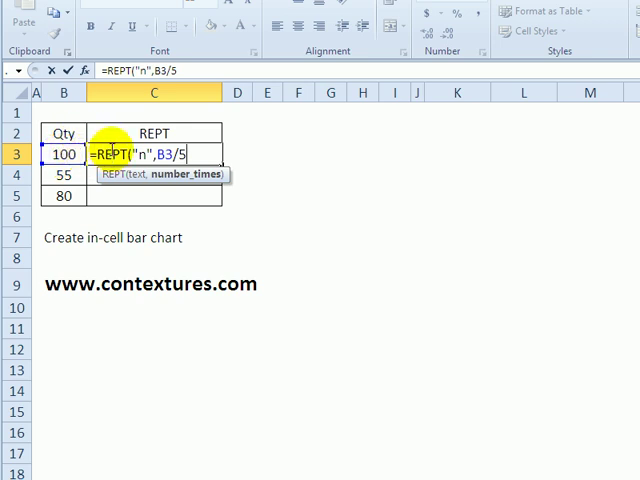
pyautogui.write(')')
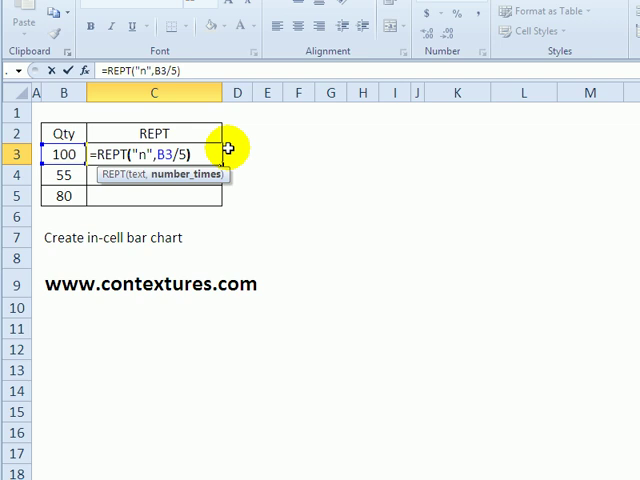
pyautogui.press('Return')
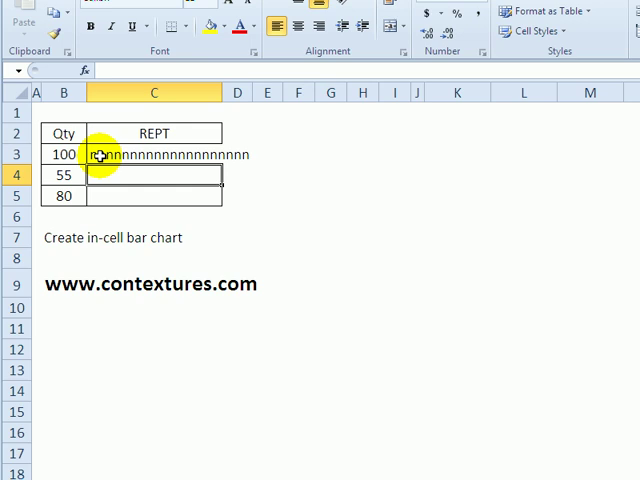
# Step: Switch the bar cell to a symbol font and widen column C to fit the solid bar
pyautogui.click(152, 152)
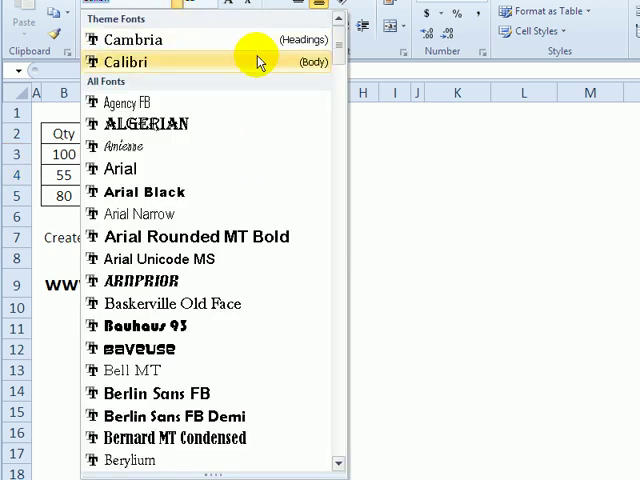
pyautogui.scroll(-3)
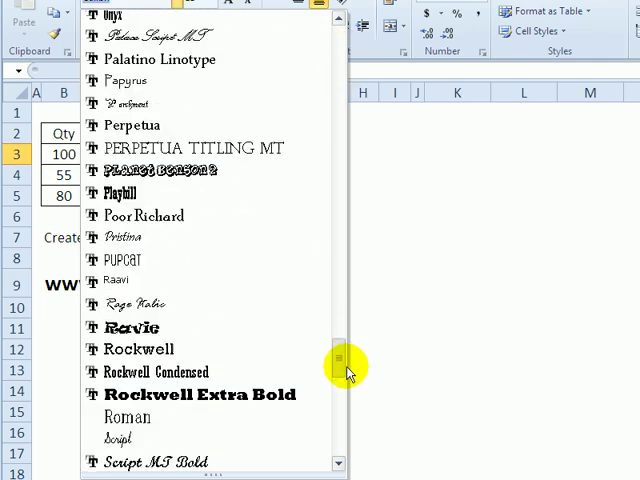
pyautogui.scroll(-3)
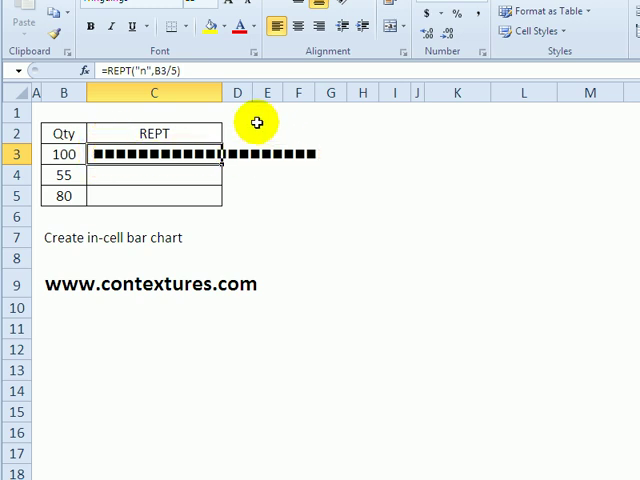
pyautogui.moveTo(254, 122)
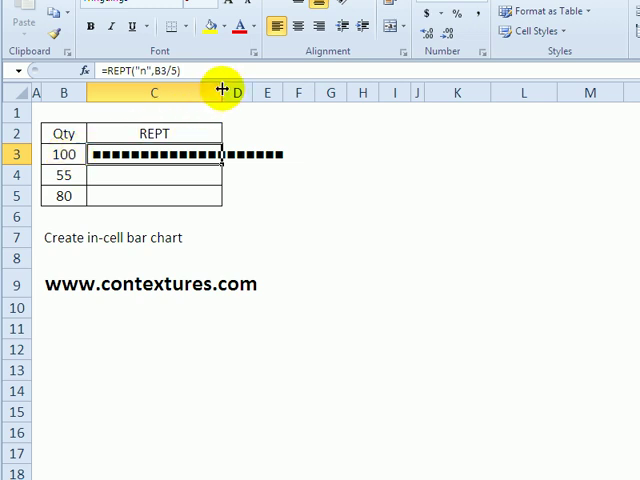
pyautogui.moveTo(222, 92); pyautogui.dragTo(296, 92)
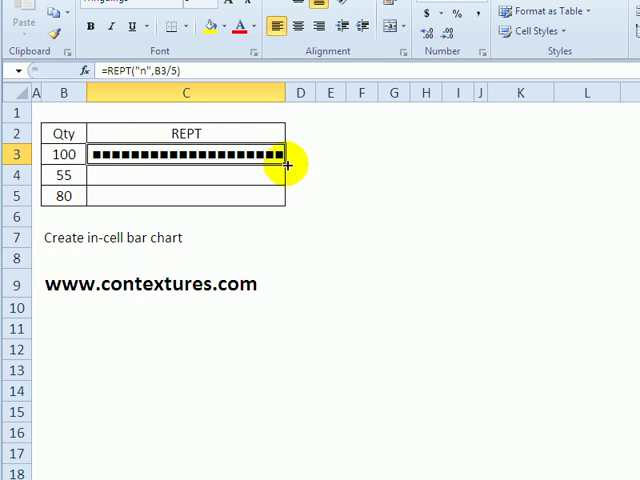
# Step: Copy the bar formula down to C5 and move to the in-cell dot chart sheet
pyautogui.moveTo(284, 166); pyautogui.dragTo(284, 204)
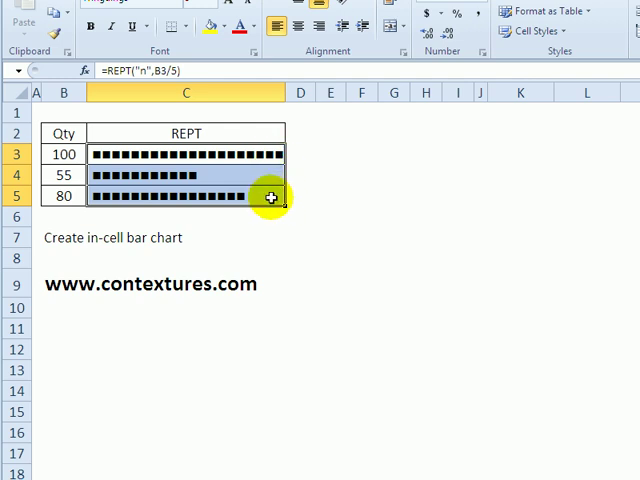
pyautogui.click(184, 196)
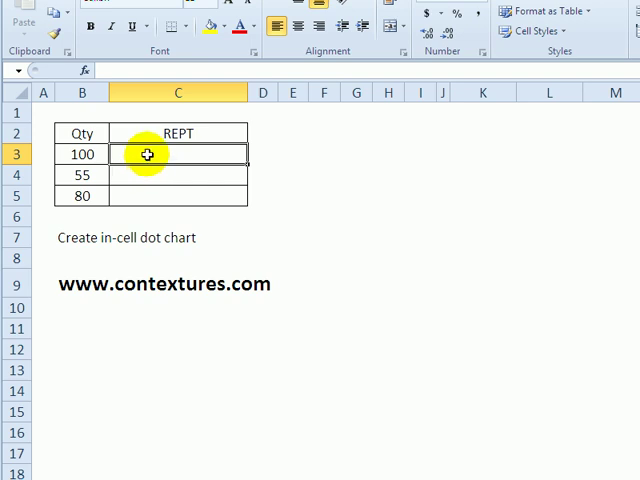
# Step: Enter =rept(" ",B3/5-1) & "o" in C3 to place one dot by the Qty 100
pyautogui.write('=')
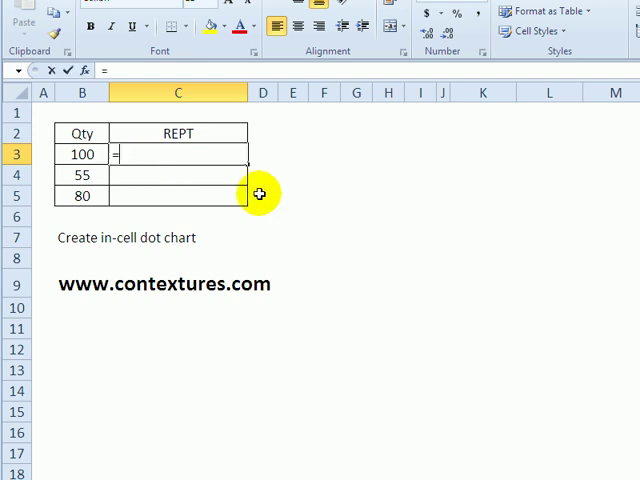
pyautogui.write('rept(')
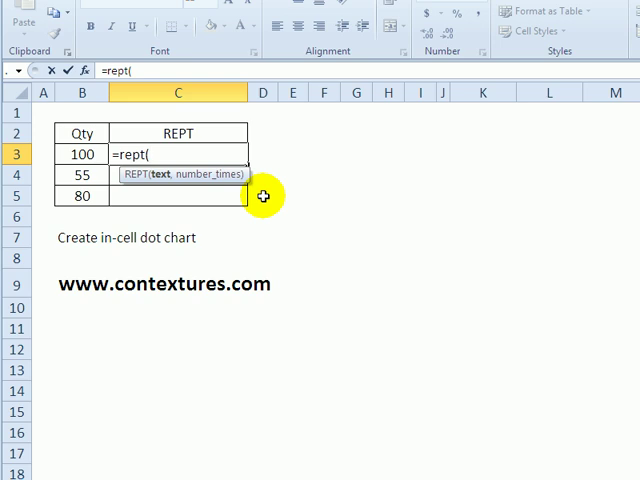
pyautogui.write('"')
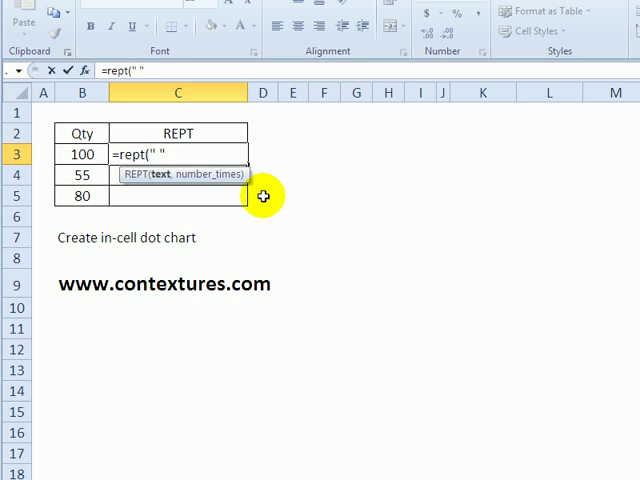
pyautogui.write(',')
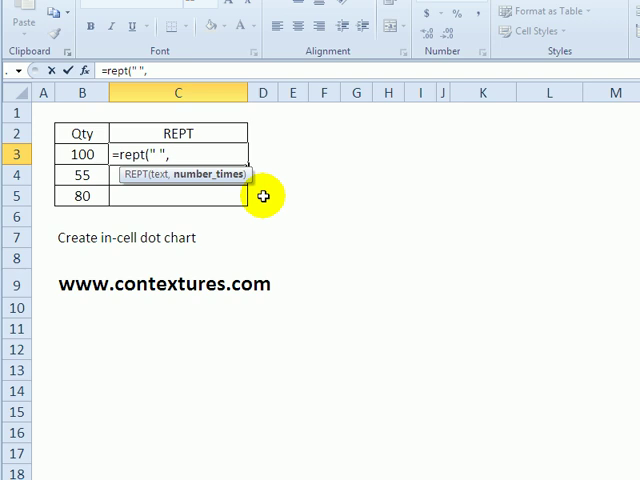
pyautogui.moveTo(70, 144)
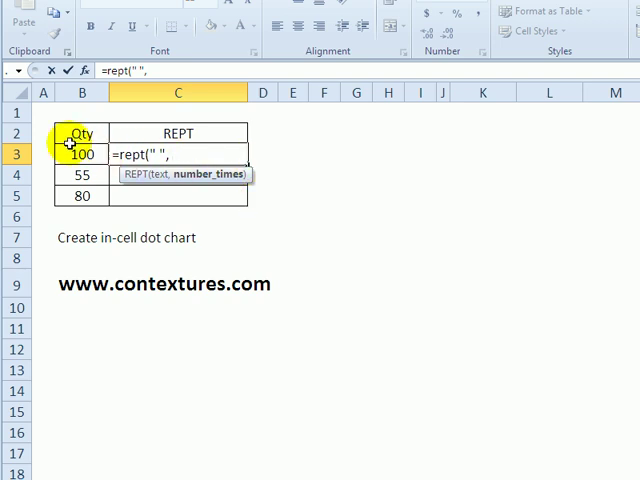
pyautogui.moveTo(80, 154)
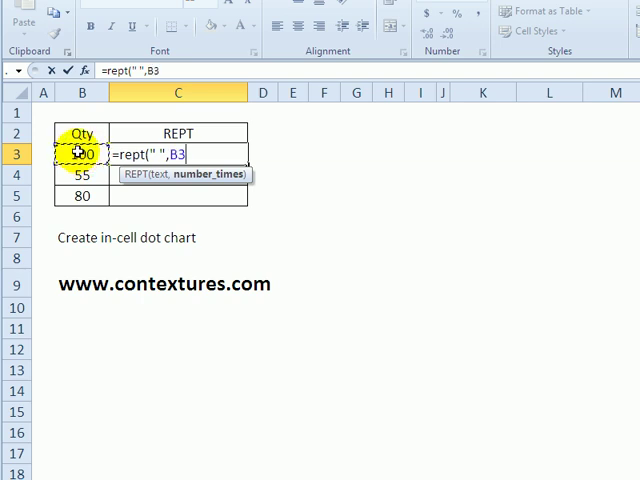
pyautogui.write('/5')
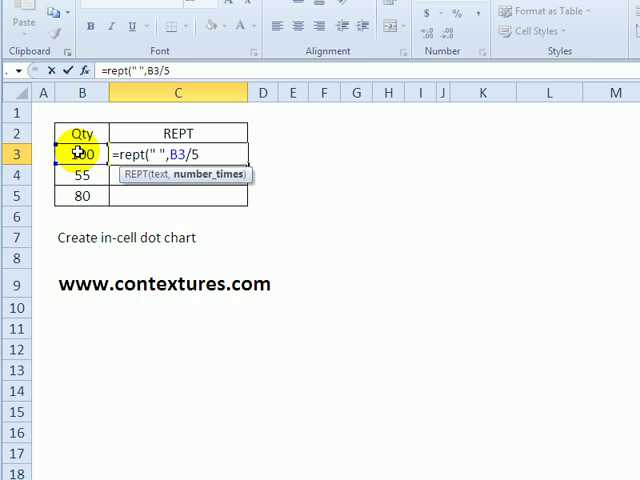
pyautogui.write('-1')
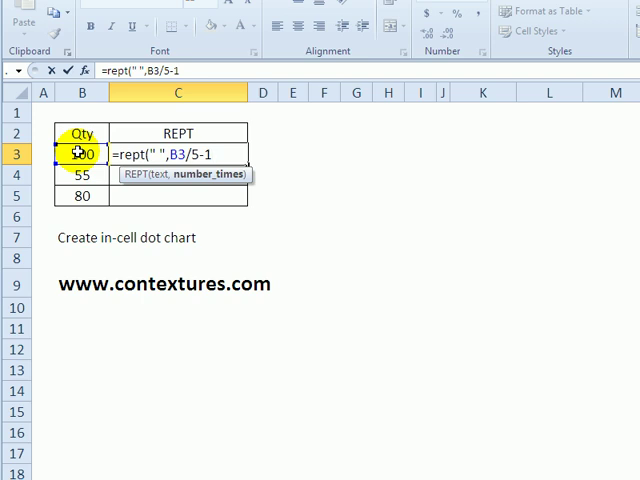
pyautogui.write(')')
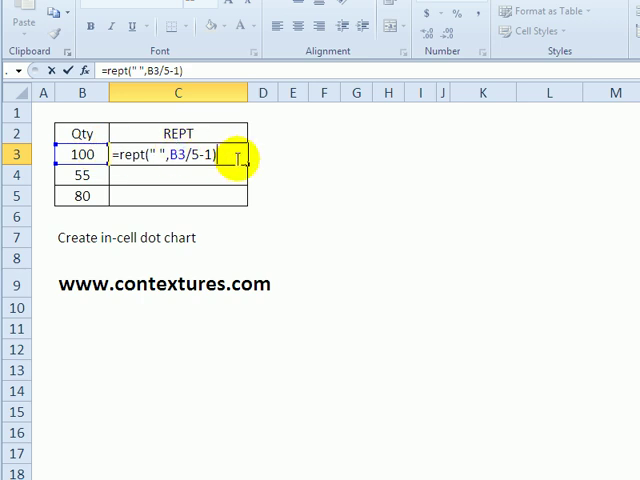
pyautogui.write('&')
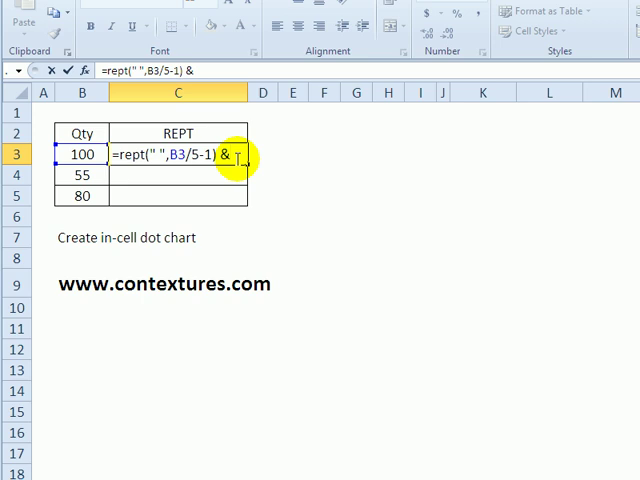
pyautogui.write('"')
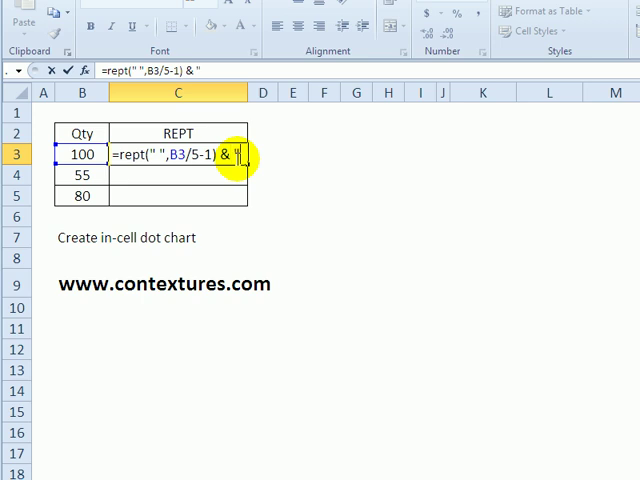
pyautogui.write('o')
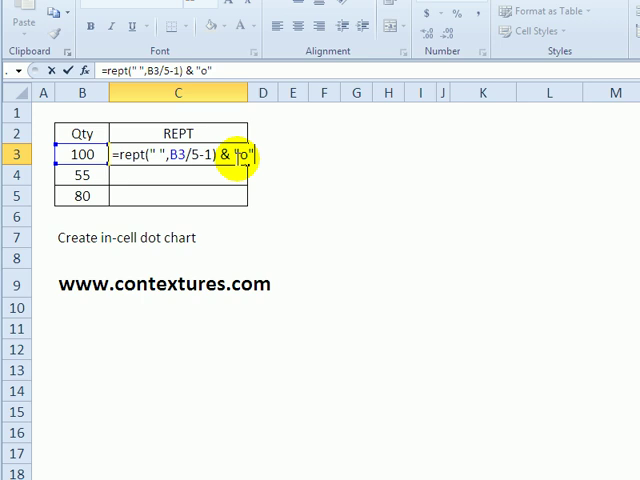
pyautogui.moveTo(362, 158)
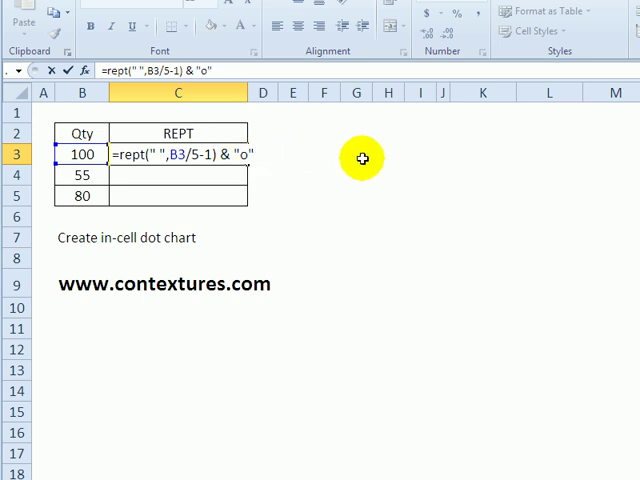
pyautogui.moveTo(344, 158)
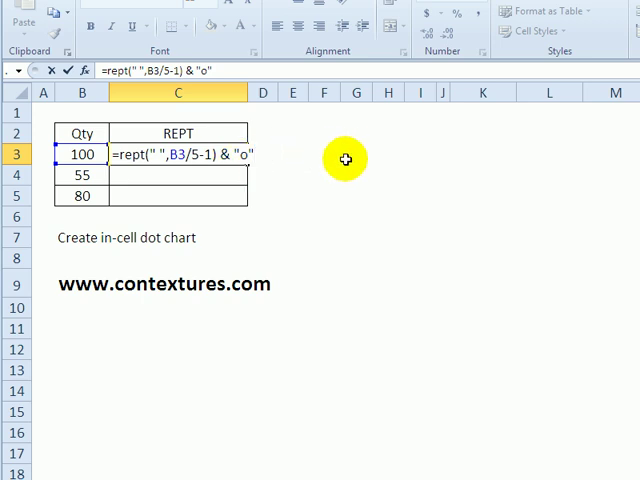
pyautogui.press('Return')
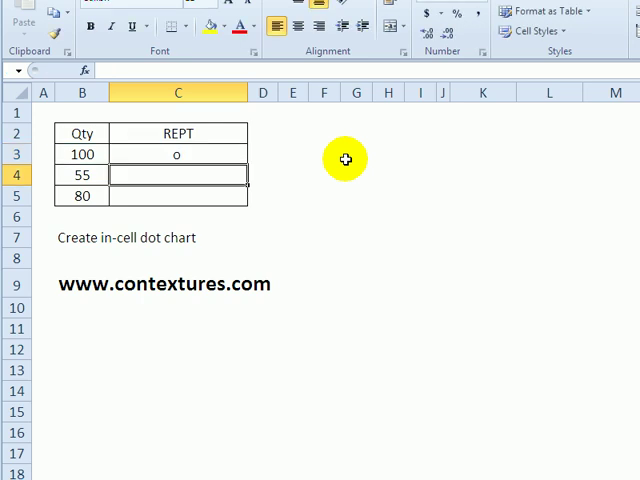
# Step: Copy the dot chart formula from C3 down to C5 so rows 4 and 5 show their dots
pyautogui.click(176, 154)
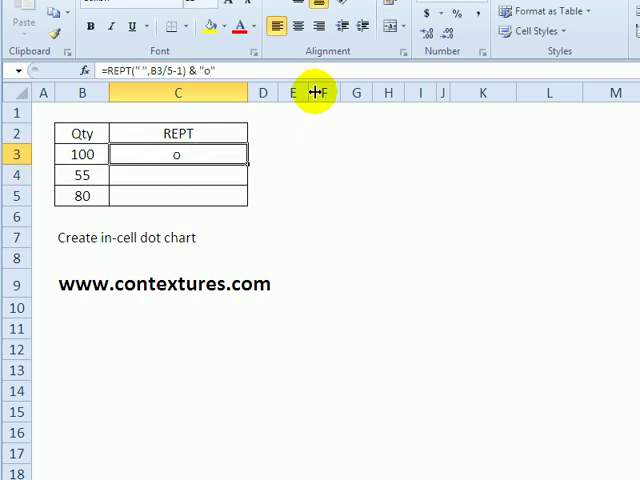
pyautogui.moveTo(244, 92)
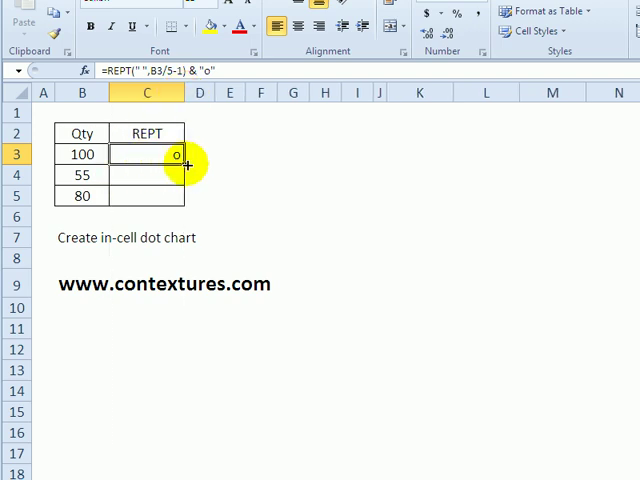
pyautogui.moveTo(148, 154); pyautogui.dragTo(148, 196)
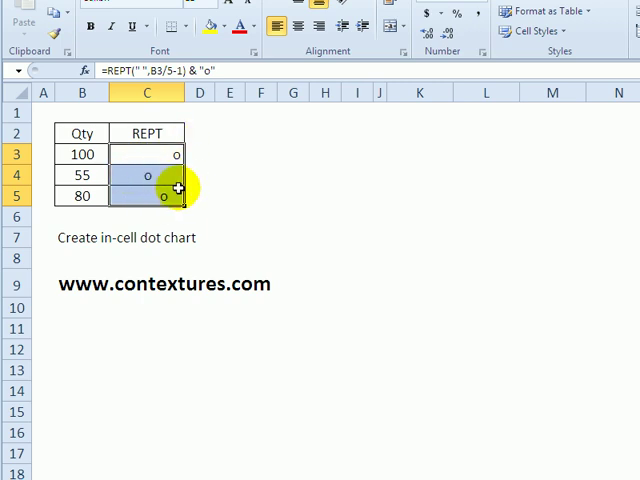
pyautogui.click(200, 196)
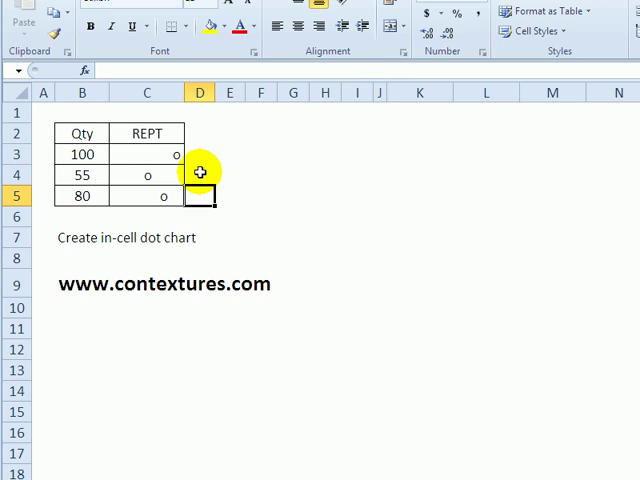
pyautogui.moveTo(272, 314)
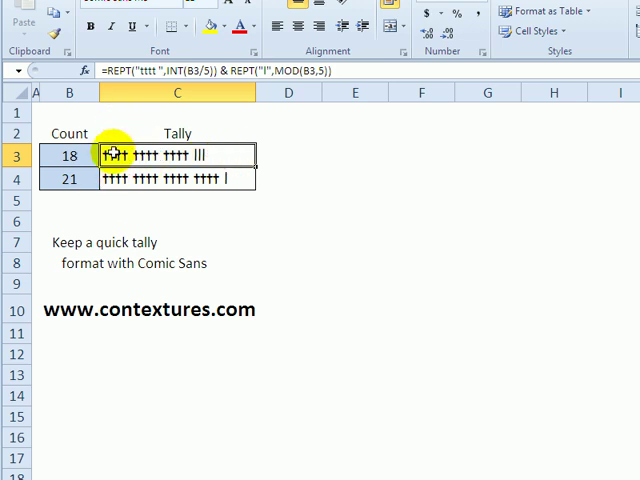
pyautogui.moveTo(162, 244)
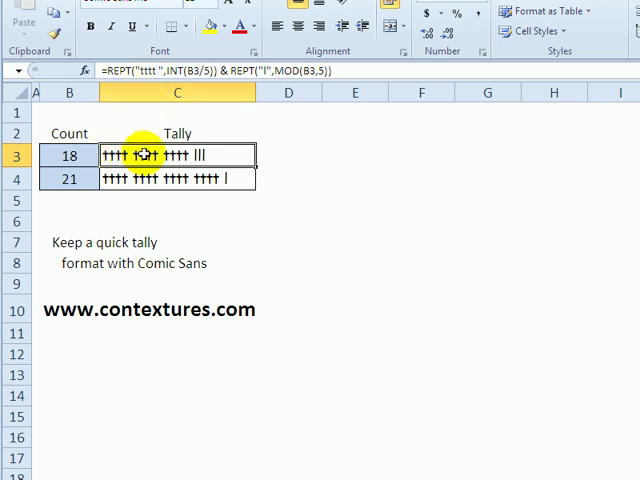
pyautogui.moveTo(130, 72)
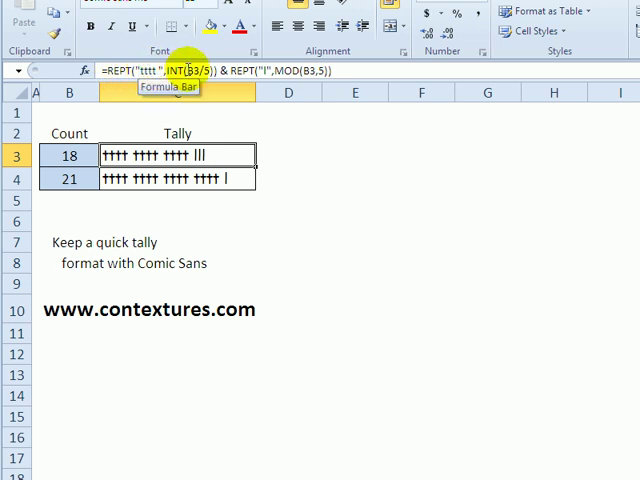
pyautogui.moveTo(196, 64)
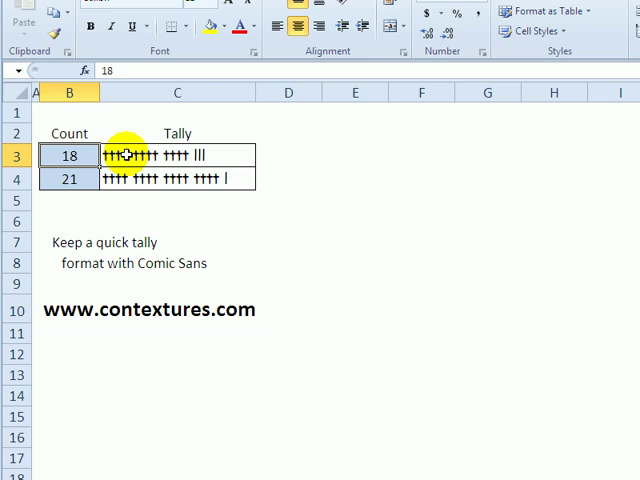
# Step: Select B3 on the tally sheet to inspect the count of 18 behind its tally marks
pyautogui.click(176, 156)
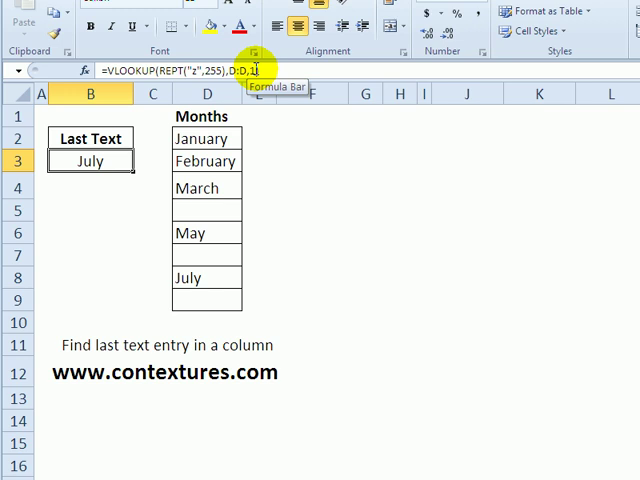
pyautogui.moveTo(208, 300)
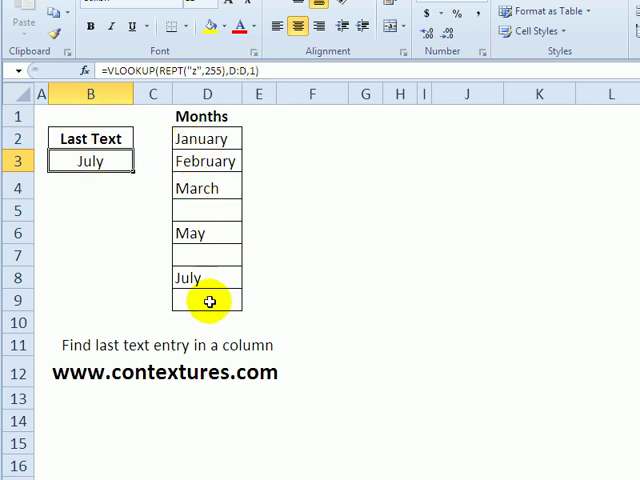
pyautogui.moveTo(548, 152)
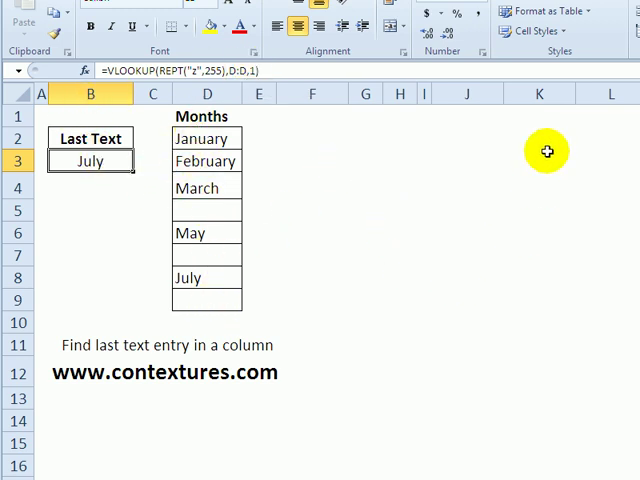